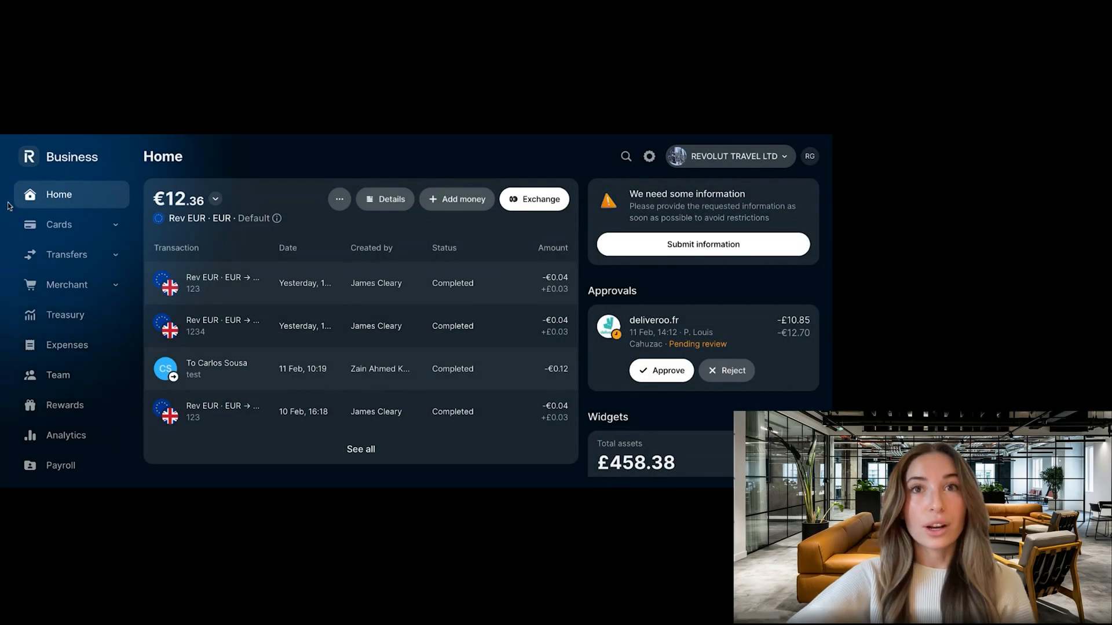
# - Find the cardholder 'roman' under Cards and reach the Online subscriptions card's spend controls
pyautogui.click(59, 225)
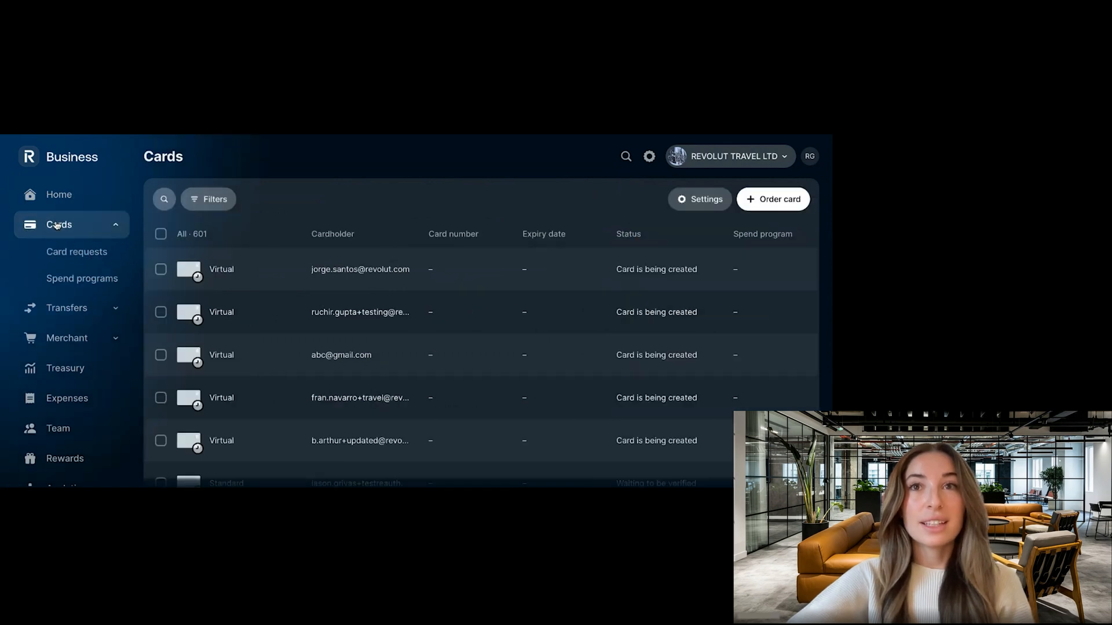
pyautogui.write('roman')
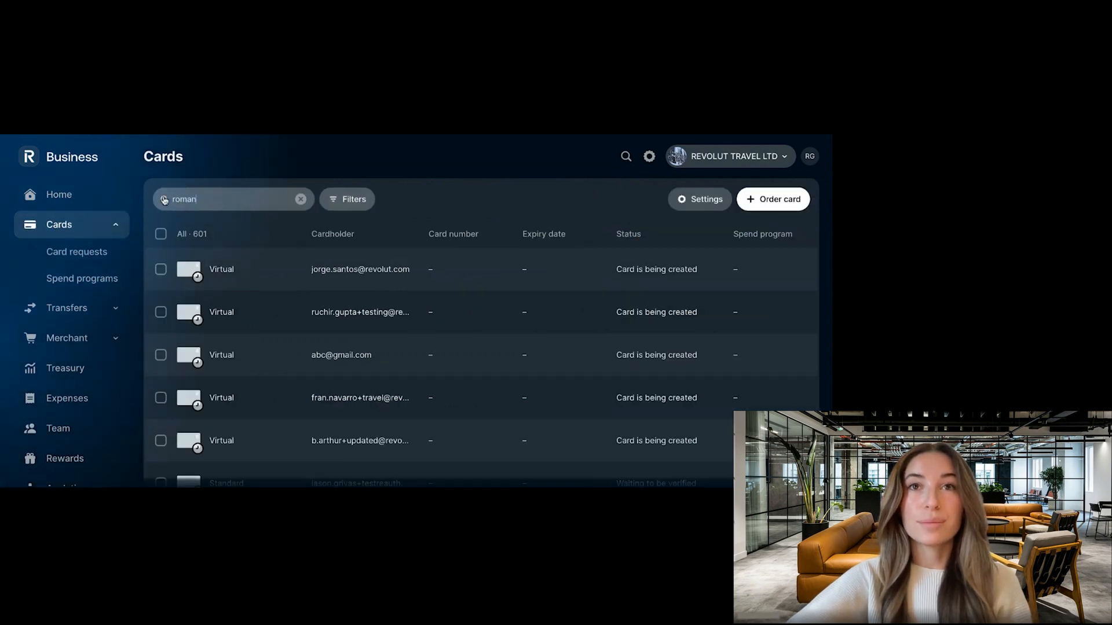
pyautogui.click(232, 312)
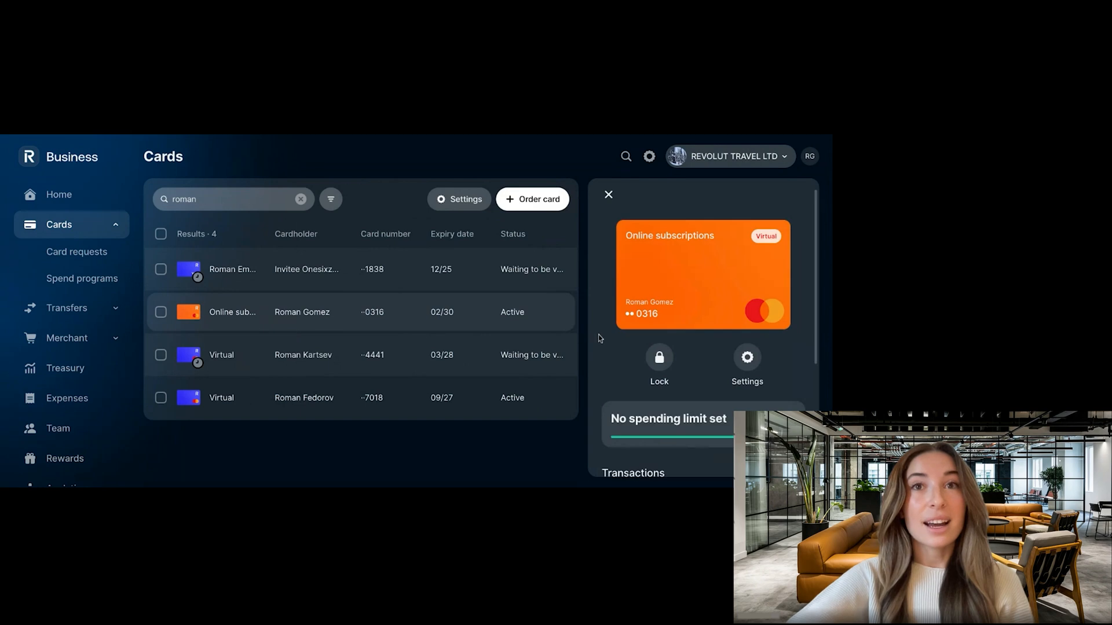
pyautogui.click(745, 357)
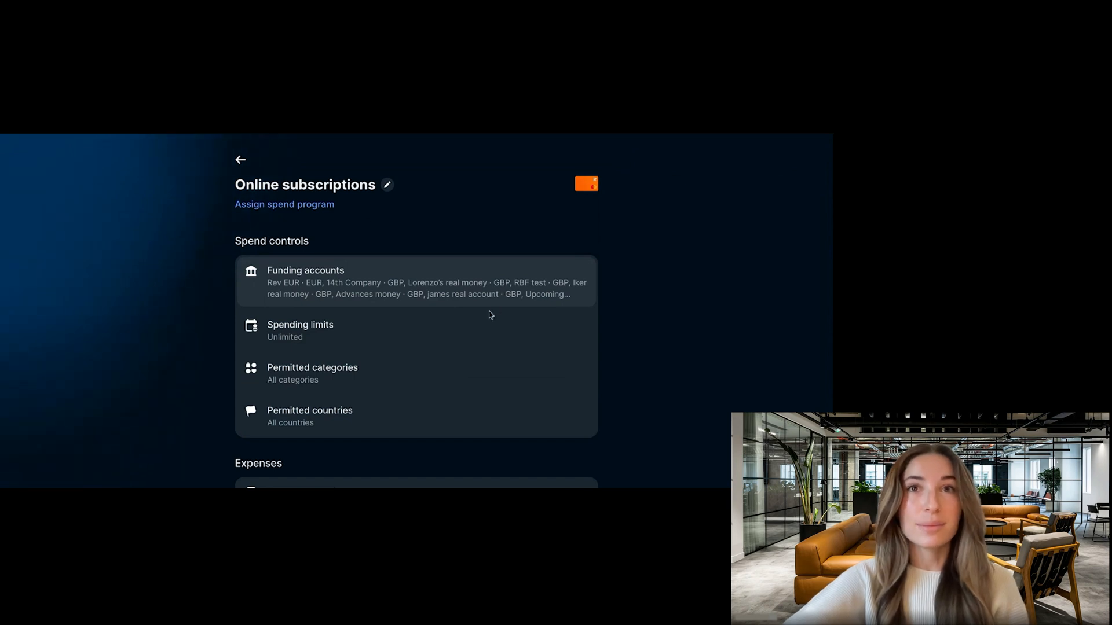
# - Apply a £500 weekly spending limit and a £50 single-transaction limit to the card
pyautogui.click(299, 331)
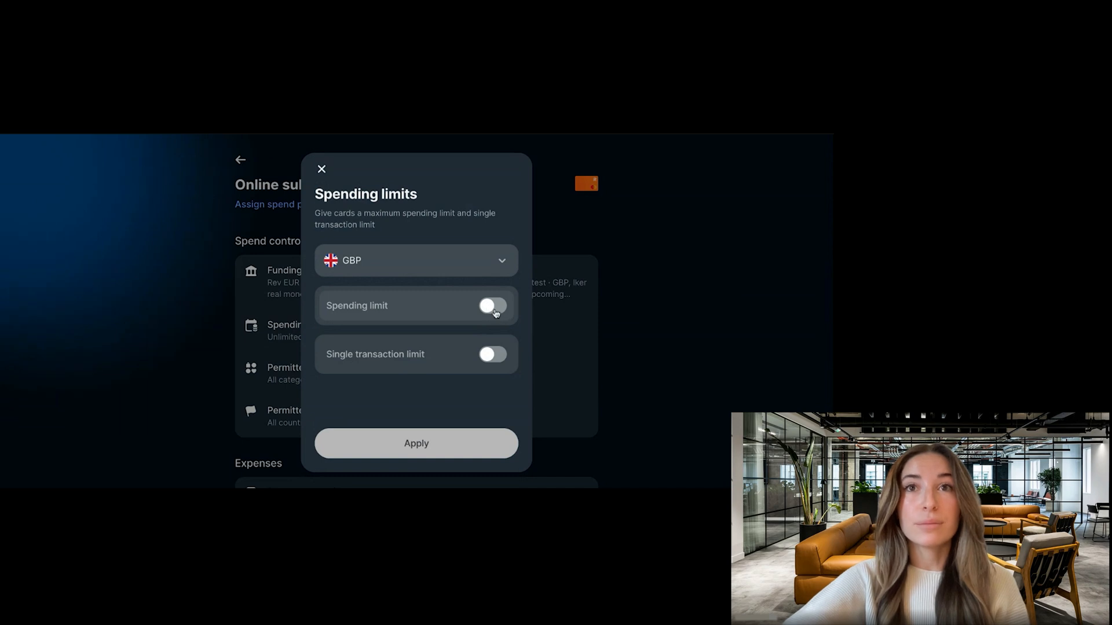
pyautogui.click(492, 305)
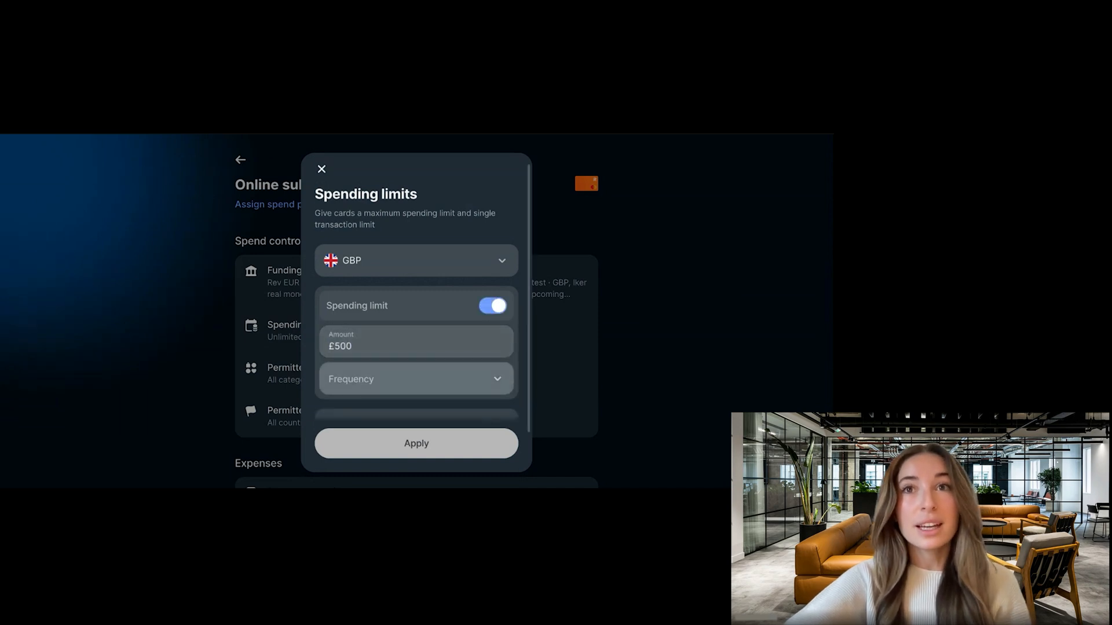
pyautogui.click(416, 379)
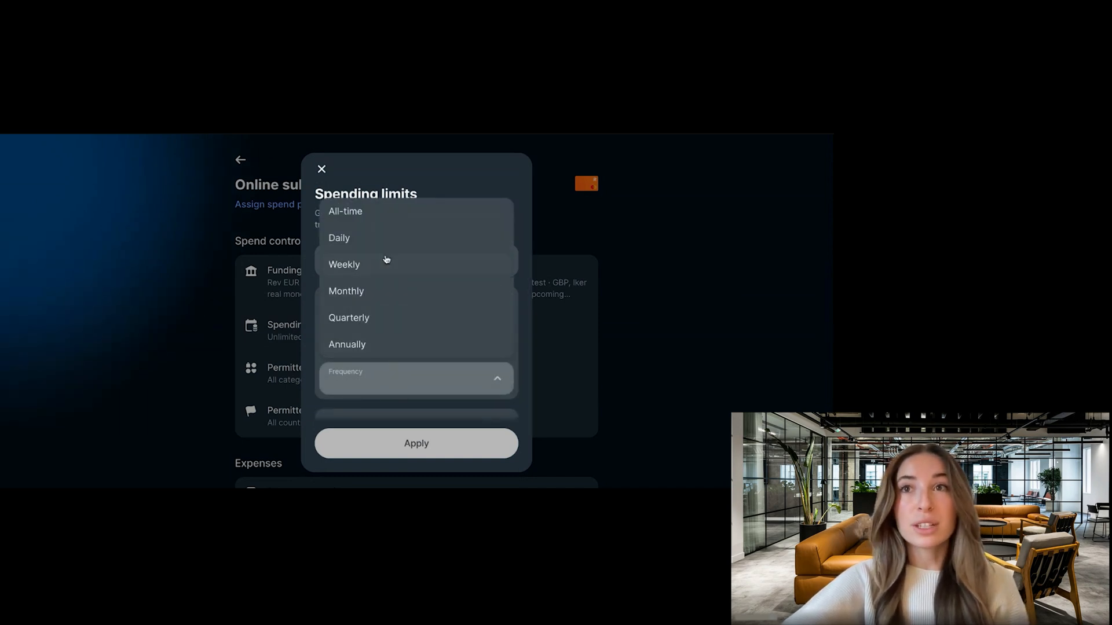
pyautogui.click(344, 264)
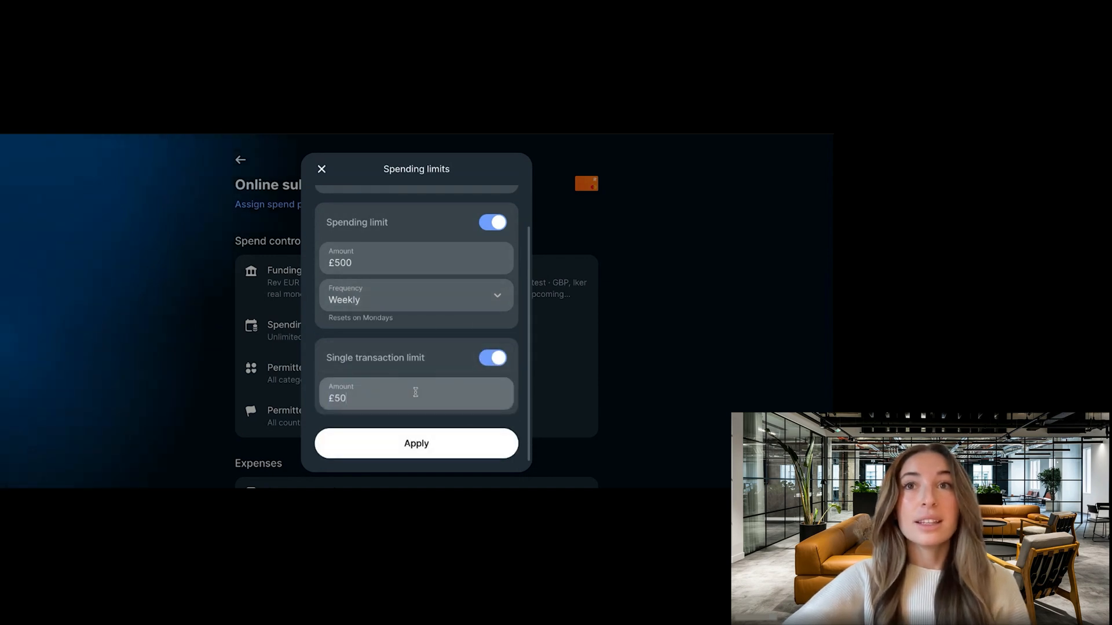
pyautogui.click(416, 443)
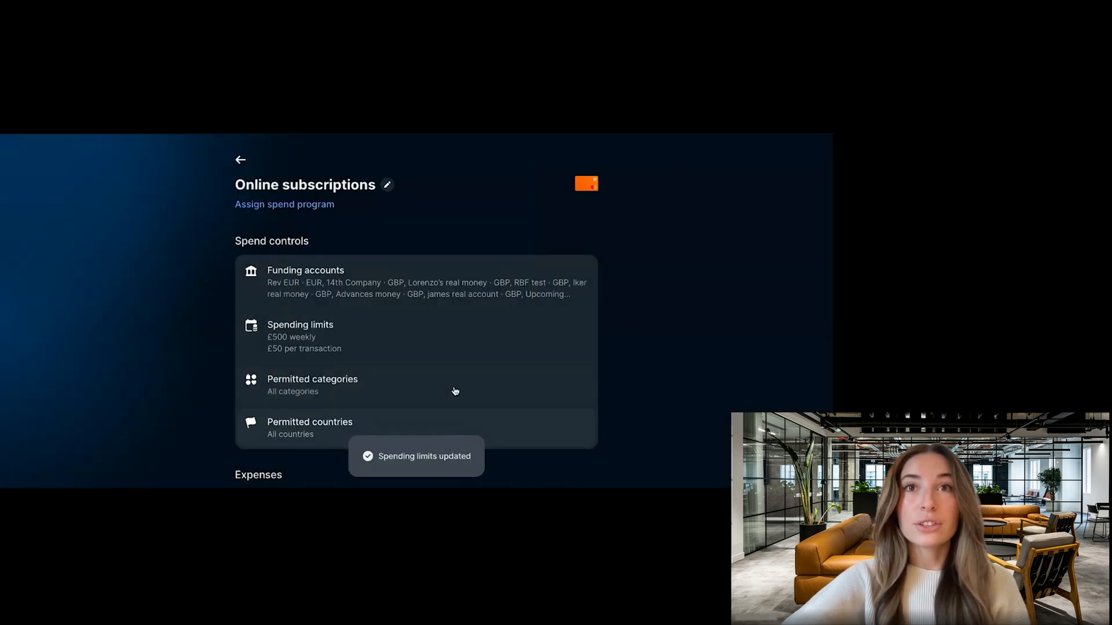
pyautogui.scroll(-3)
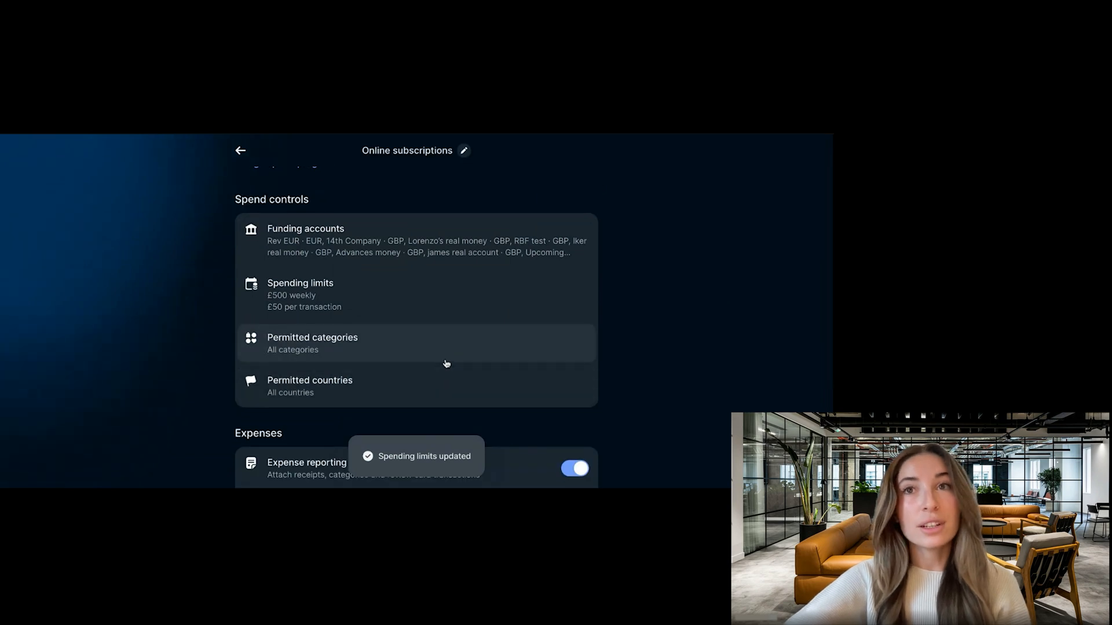
pyautogui.click(312, 343)
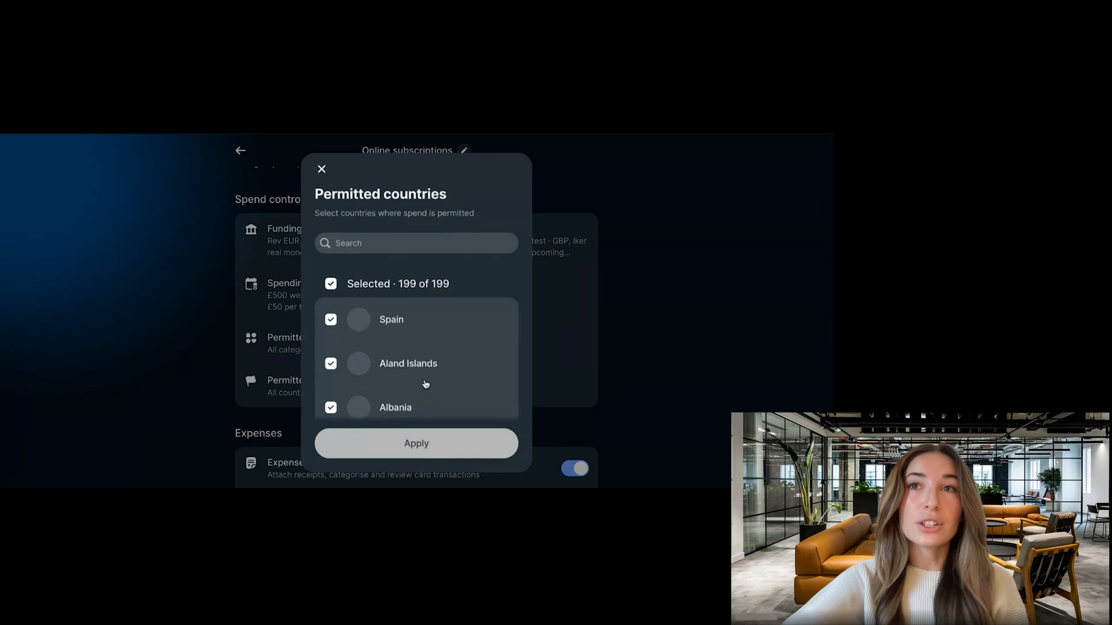
pyautogui.scroll(-3)
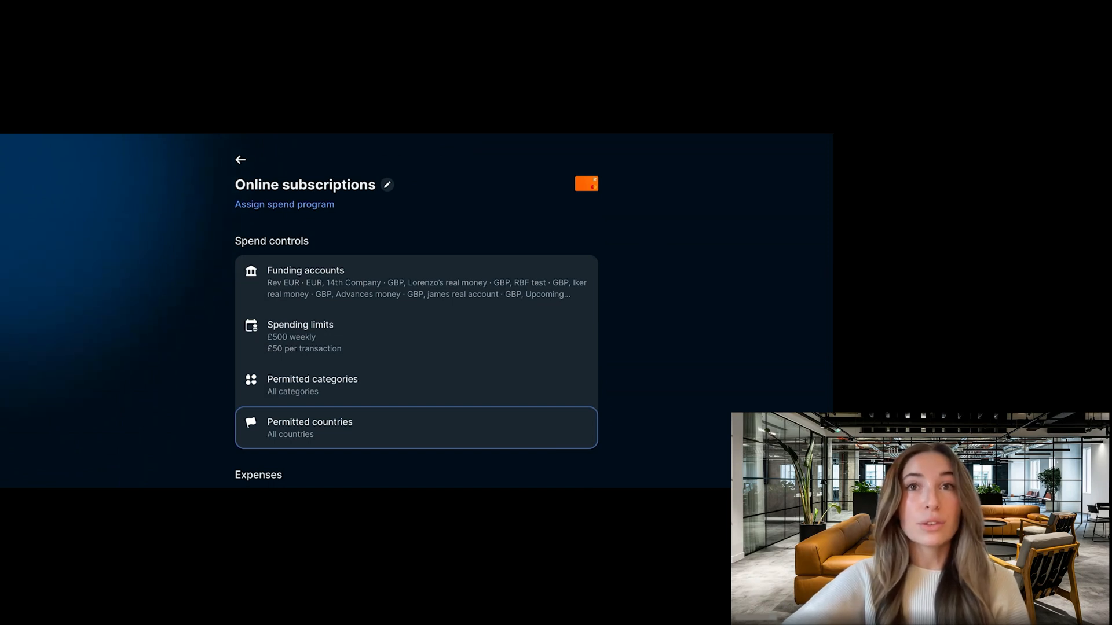
pyautogui.moveTo(329, 193)
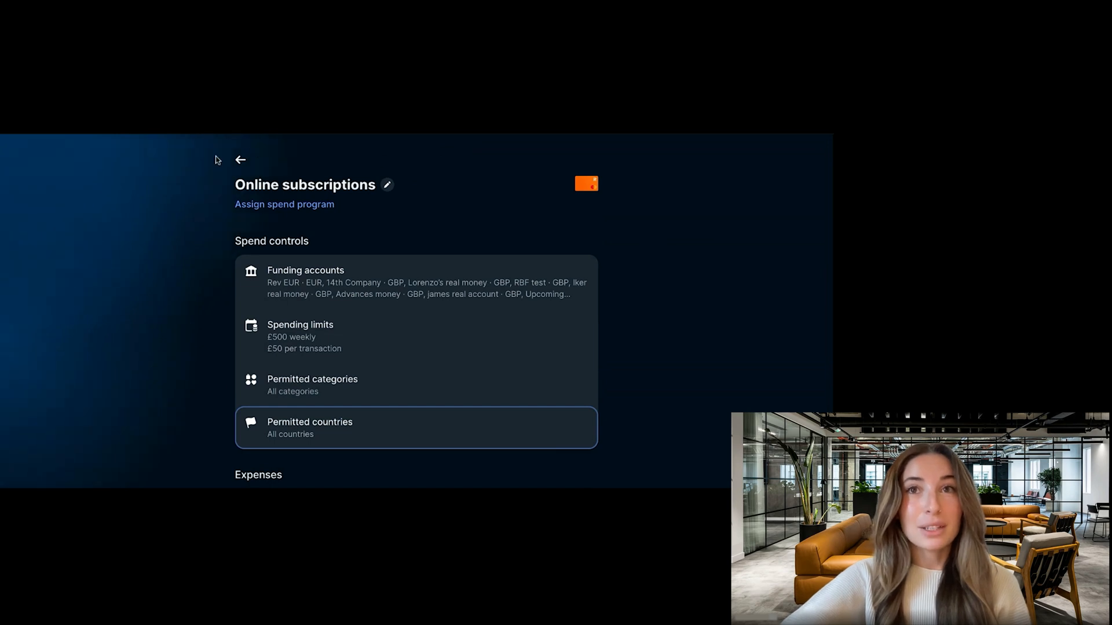
# - Start a new spend program from Spend programs, describing it as 'Budget for WFH allowance'
pyautogui.click(241, 160)
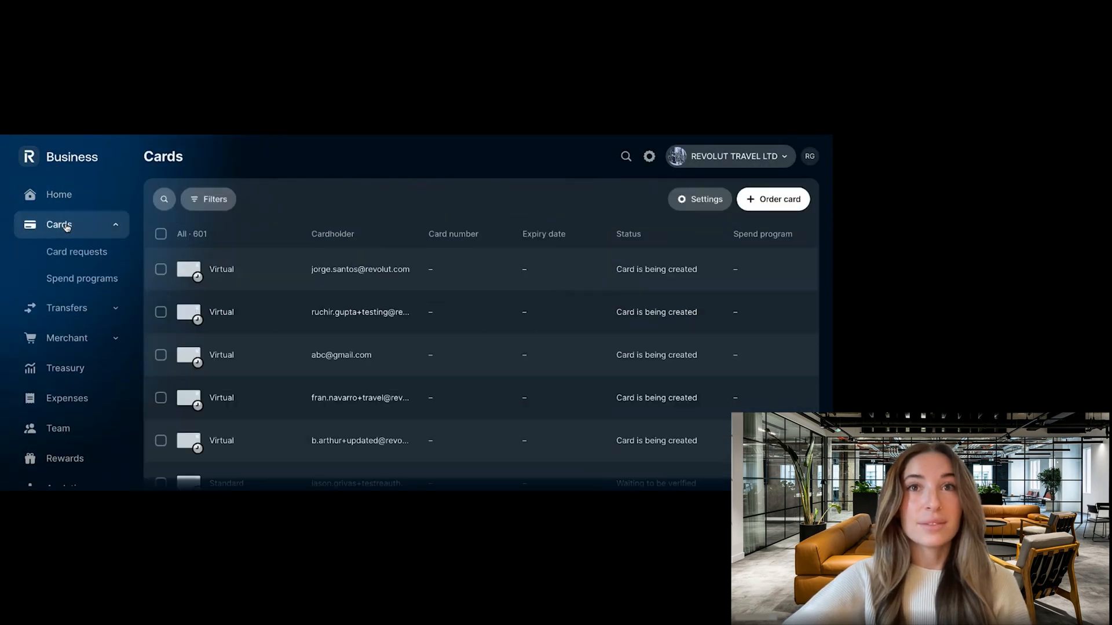
pyautogui.click(82, 278)
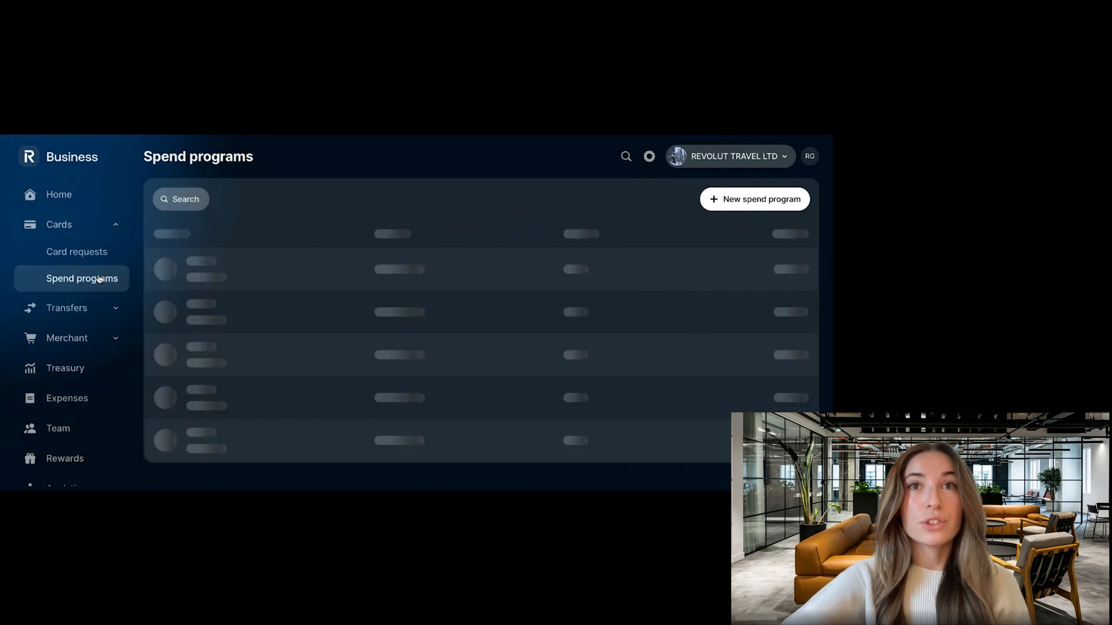
pyautogui.click(754, 198)
pyautogui.write('work from ho')
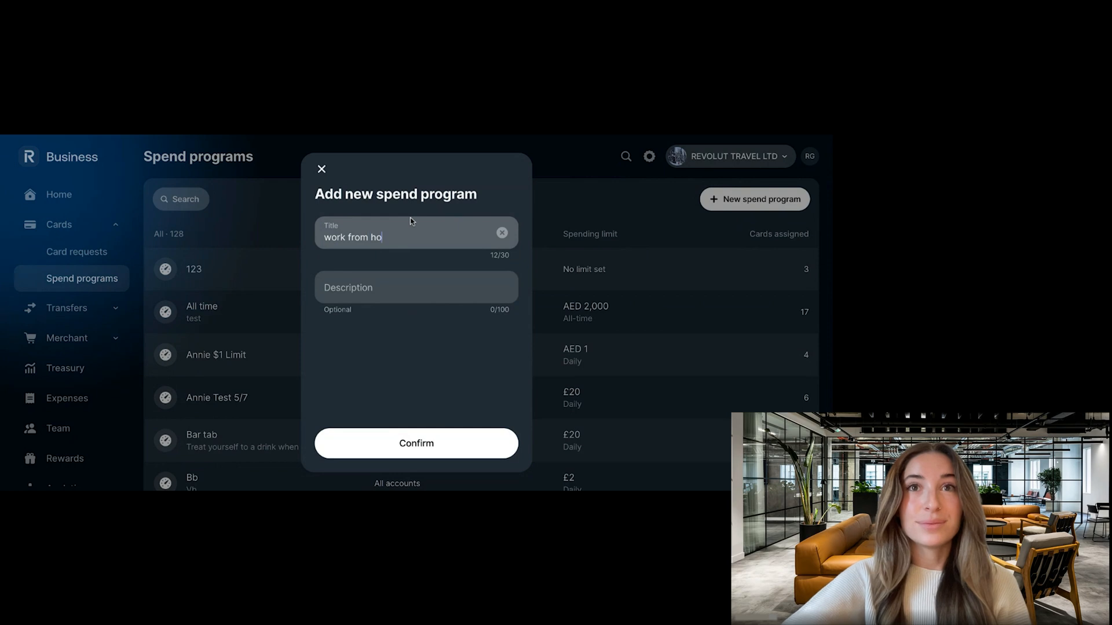
pyautogui.write('Budget for WFH allowance')
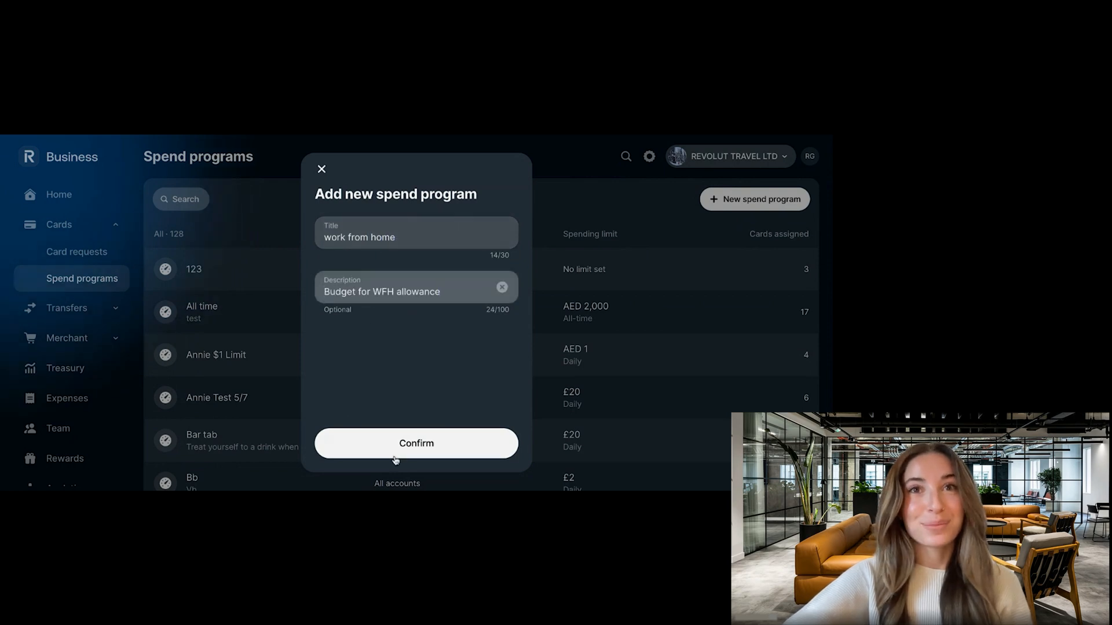
# - Confirm the 'work from home' spend program, created with no cards and unlimited limits
pyautogui.click(416, 443)
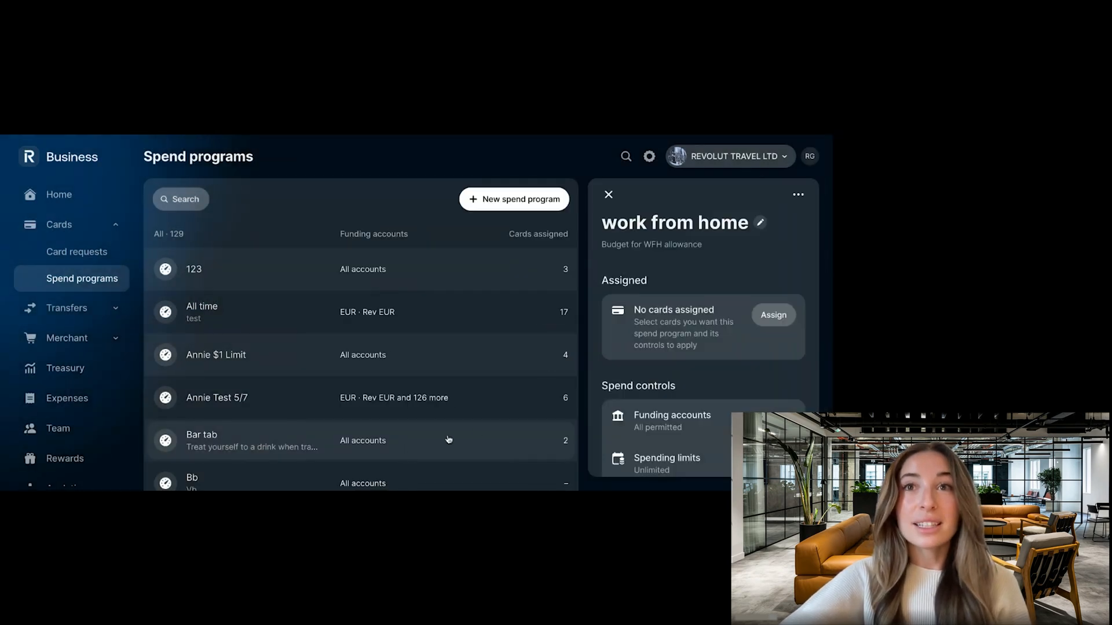
pyautogui.moveTo(697, 396)
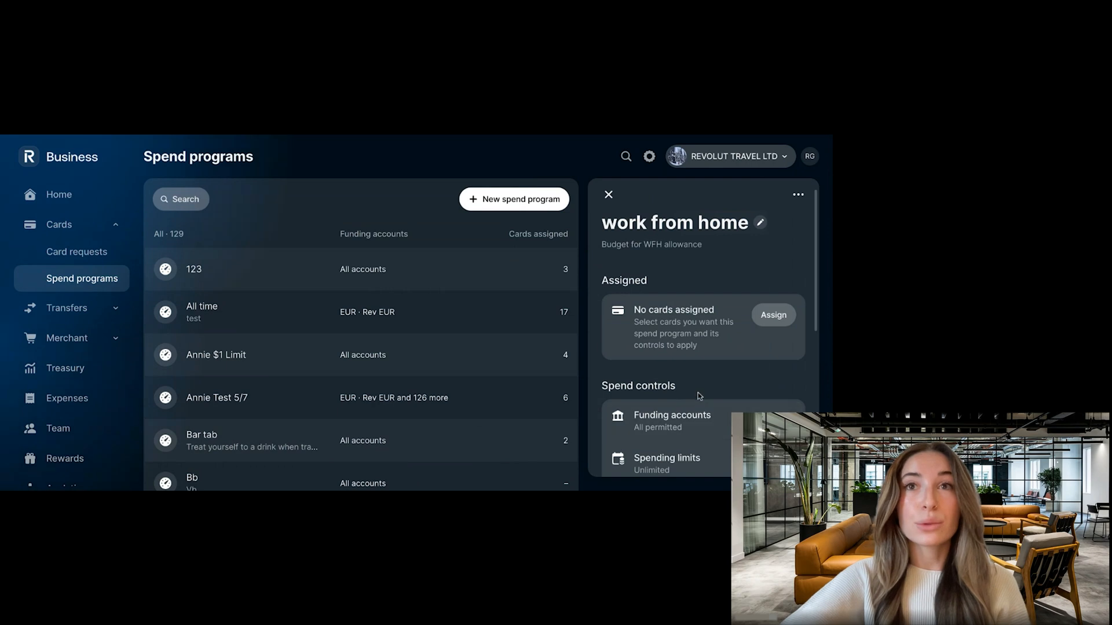
pyautogui.moveTo(712, 396)
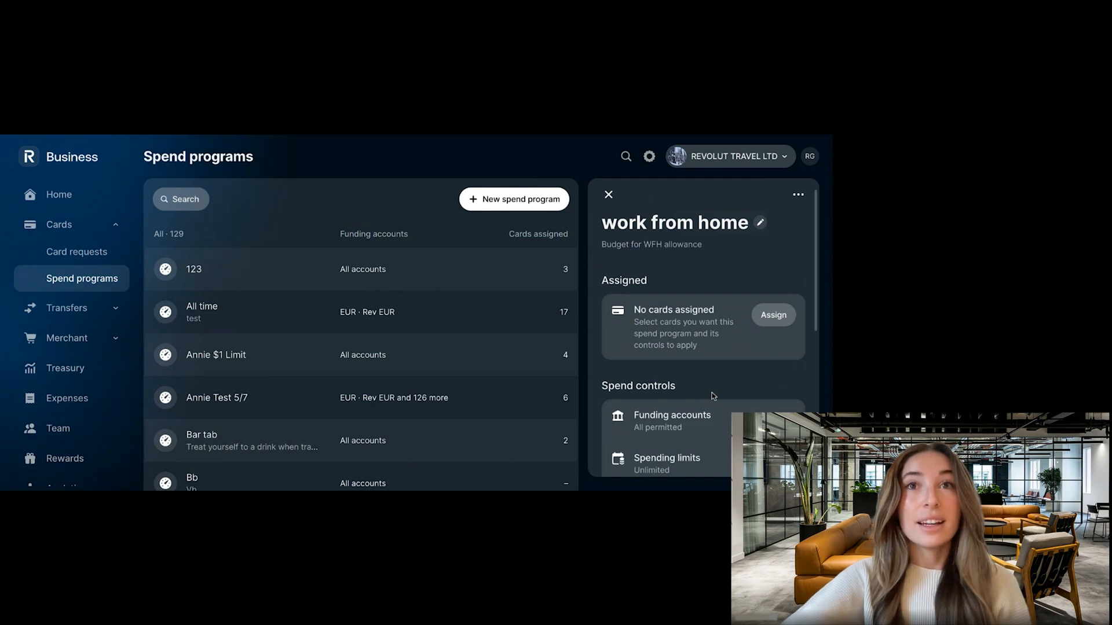
pyautogui.moveTo(746, 388)
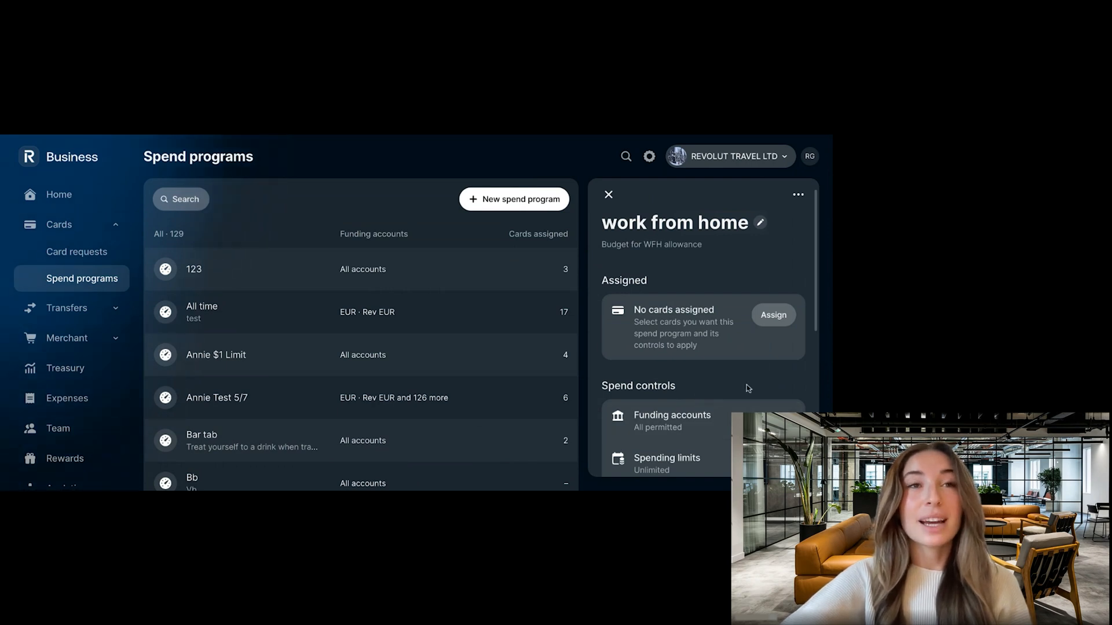
# - Assign roman's Online subscriptions card to the program and review its unrestricted spend controls
pyautogui.click(773, 315)
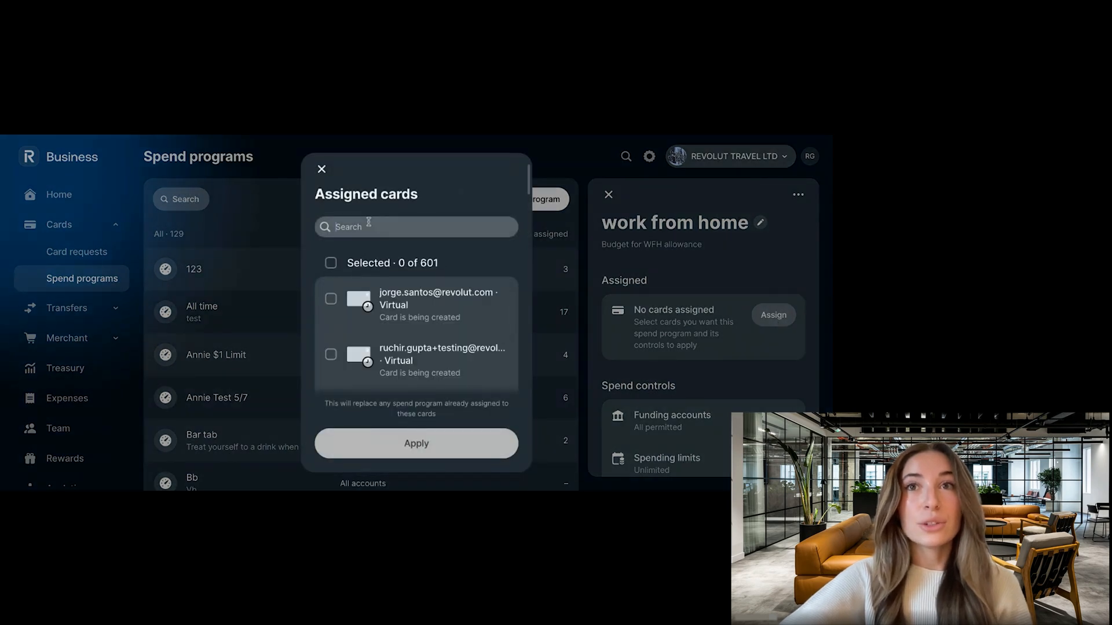
pyautogui.write('roman')
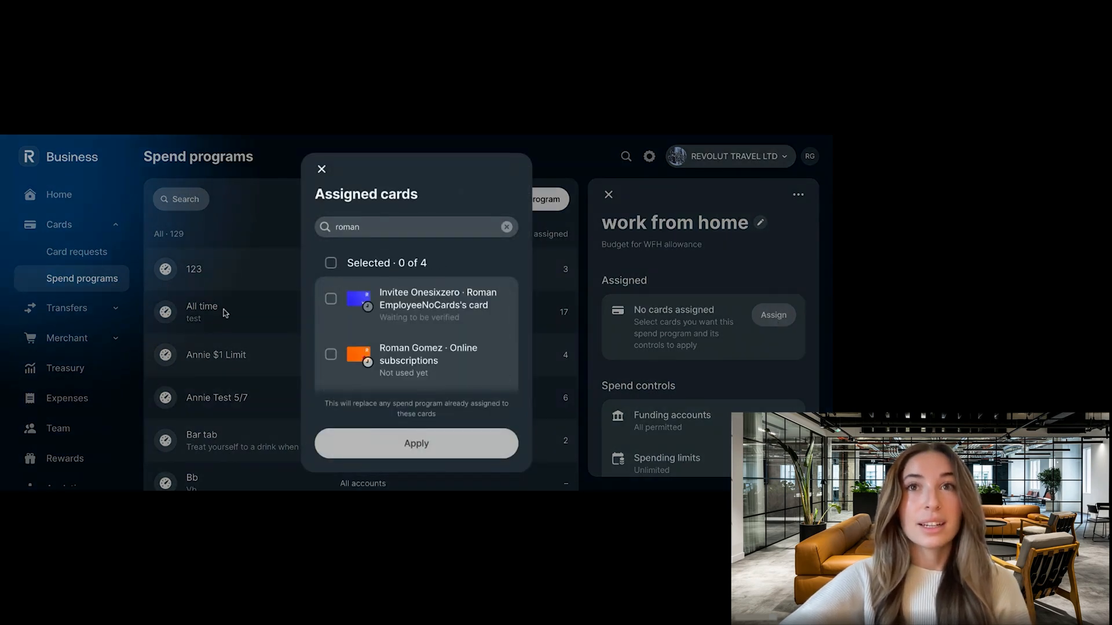
pyautogui.click(416, 443)
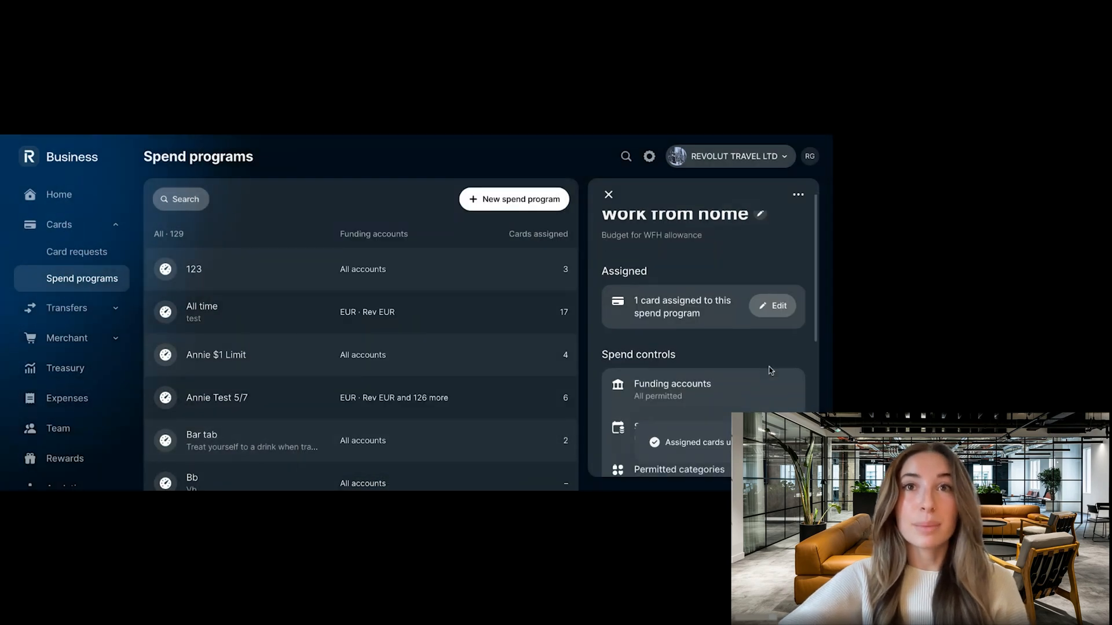
pyautogui.scroll(-3)
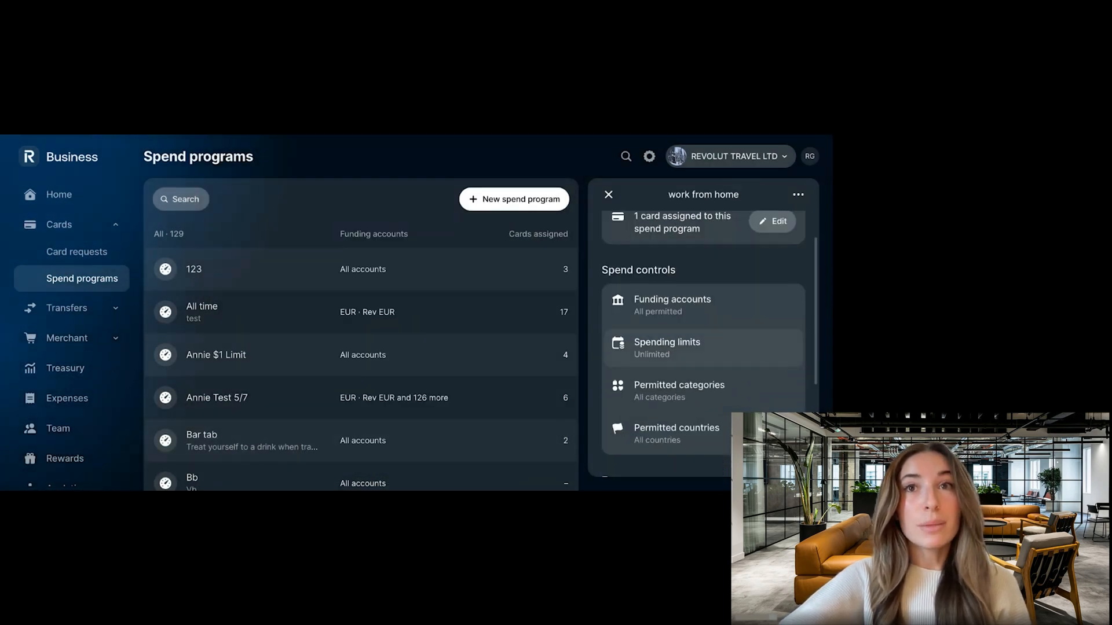